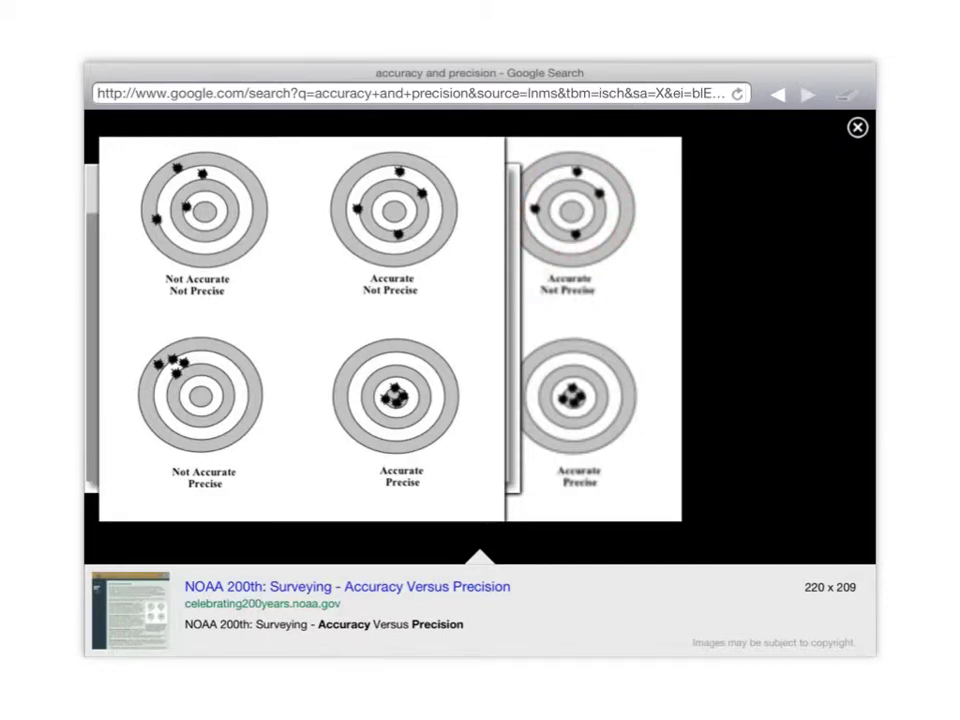
Scale down the accuracy-versus-precision target image and place it in the top-left corner.
click(342, 504)
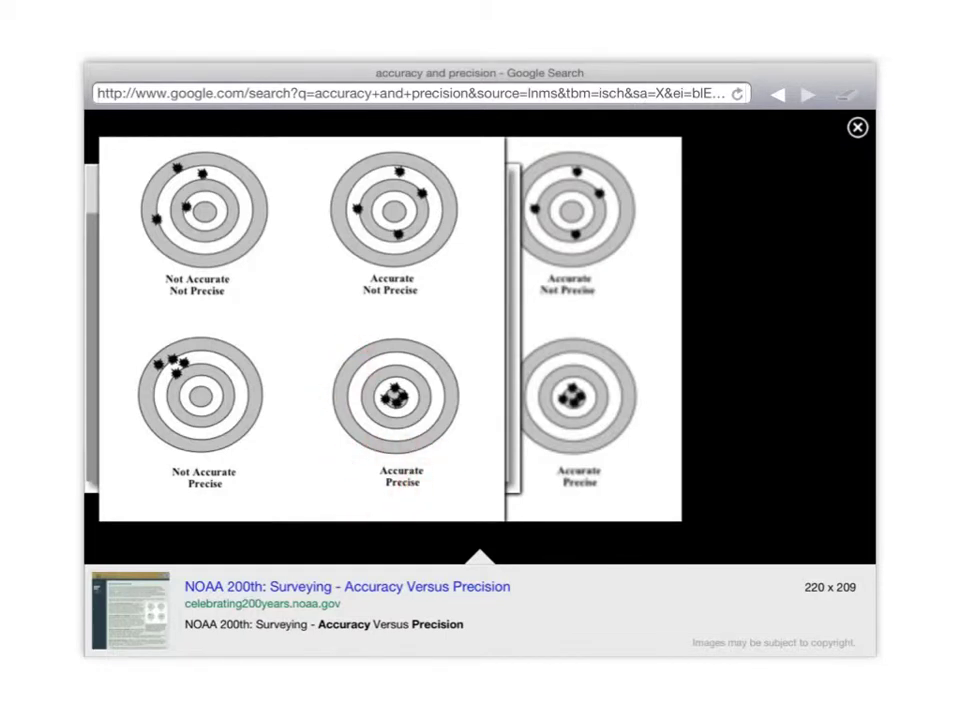
click(570, 423)
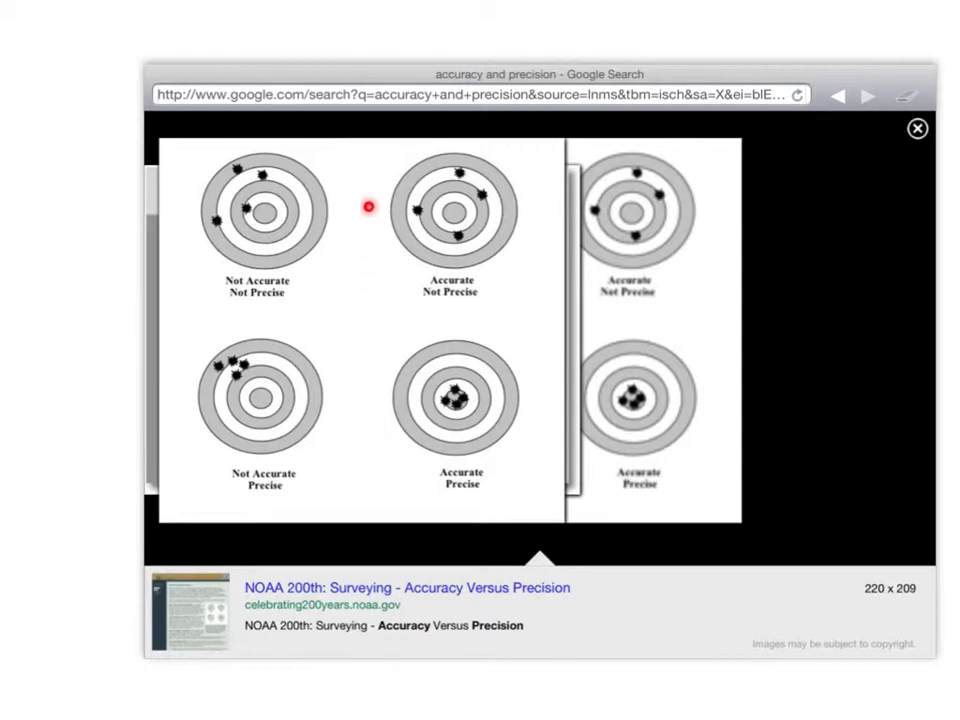
mouse_move(475, 403)
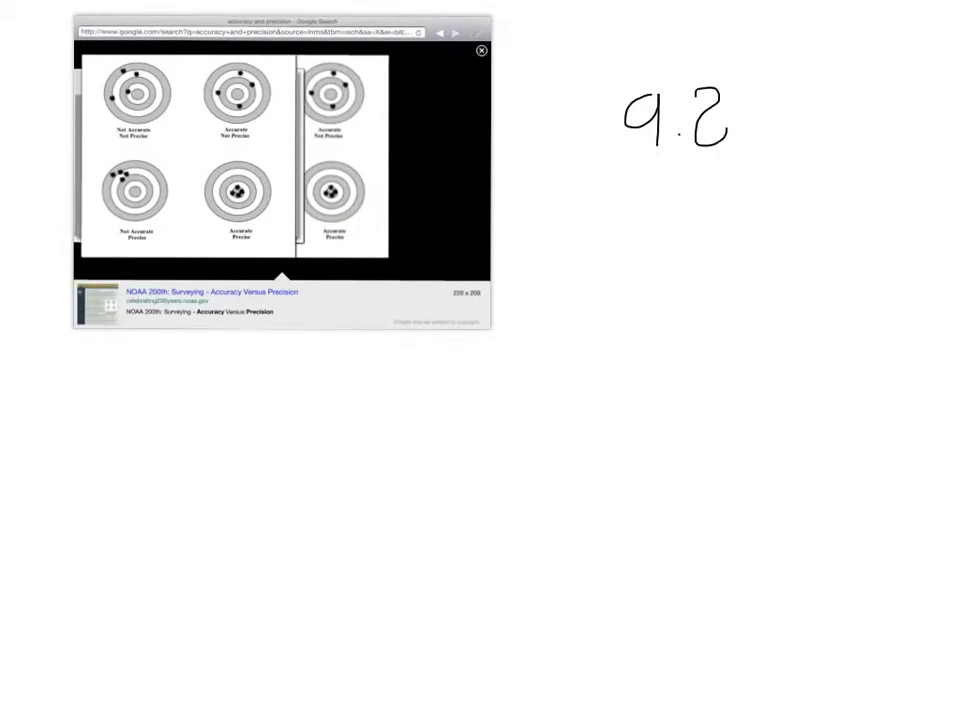
Write "9.8 m/s²" right of the image and begin the first trial stroke below.
text(m/)
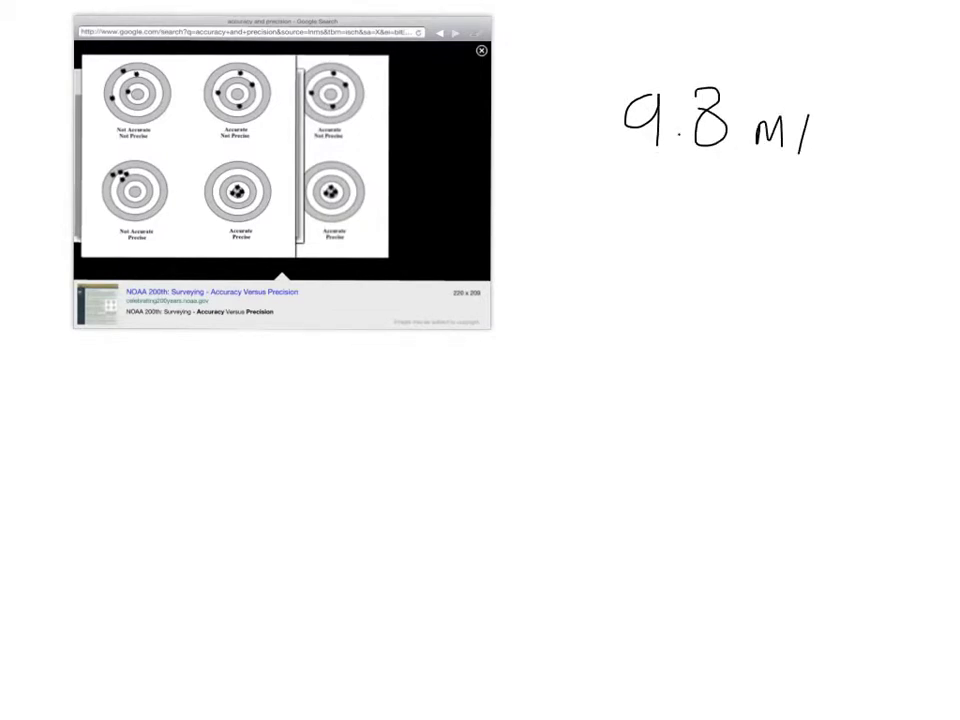
text(/s²)
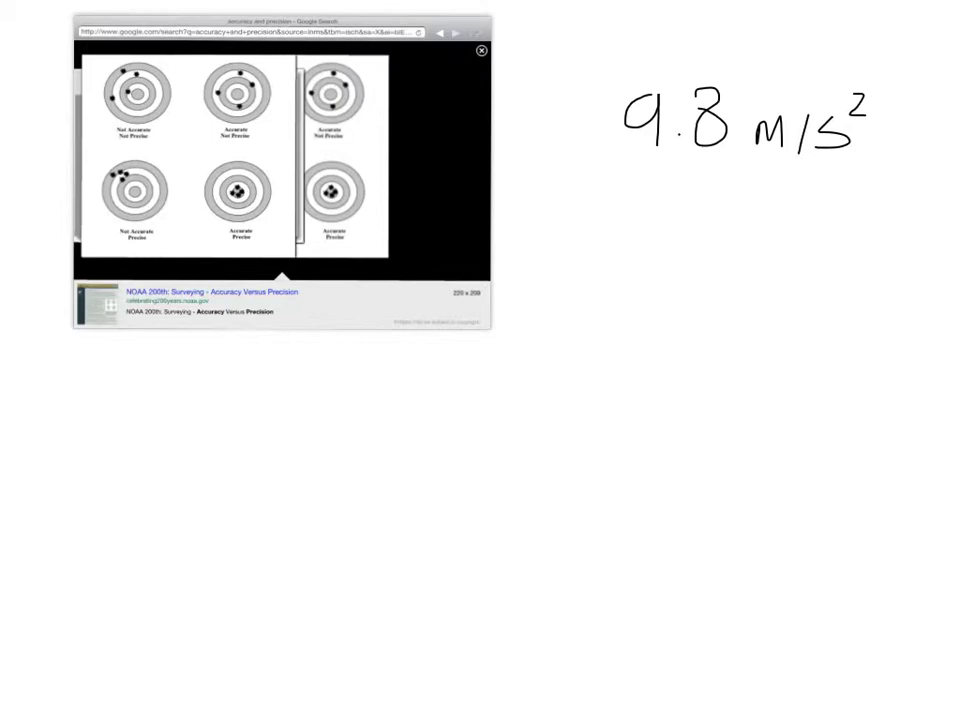
drag(545, 308, 560, 302)
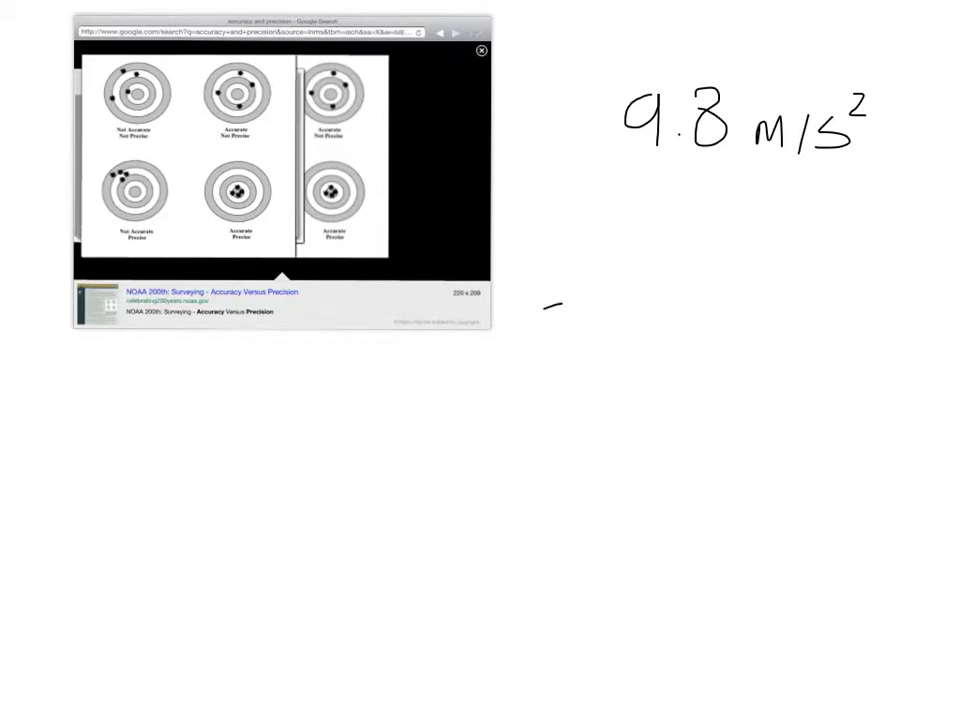
Write the trial values 7.5, 7.6 and 7.5 stacked under 9.8 m/s².
text(7.5)
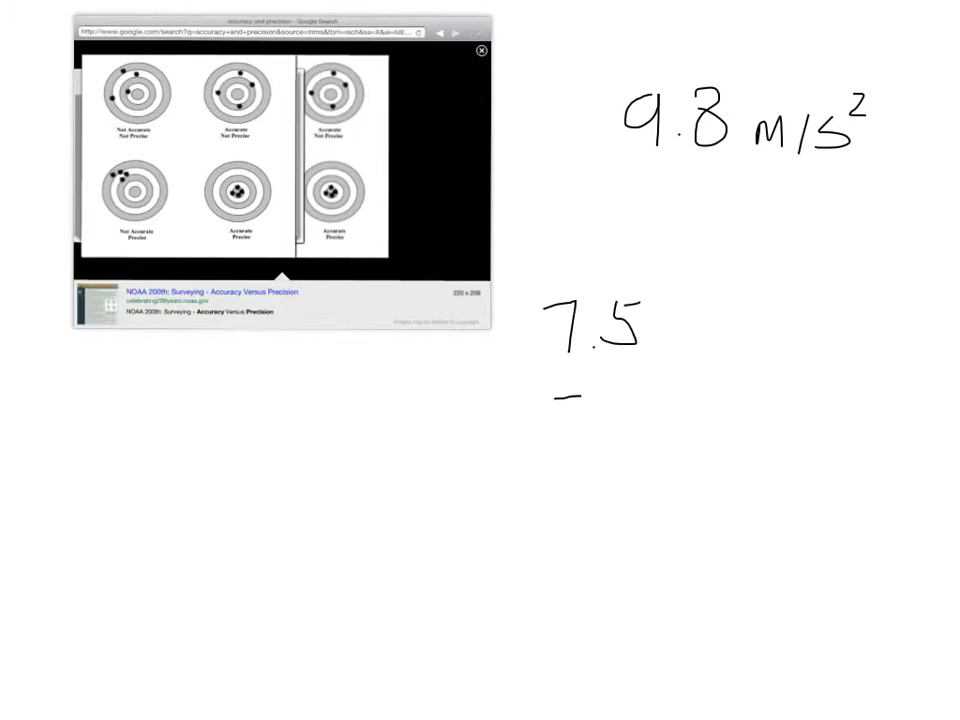
text(7.6)
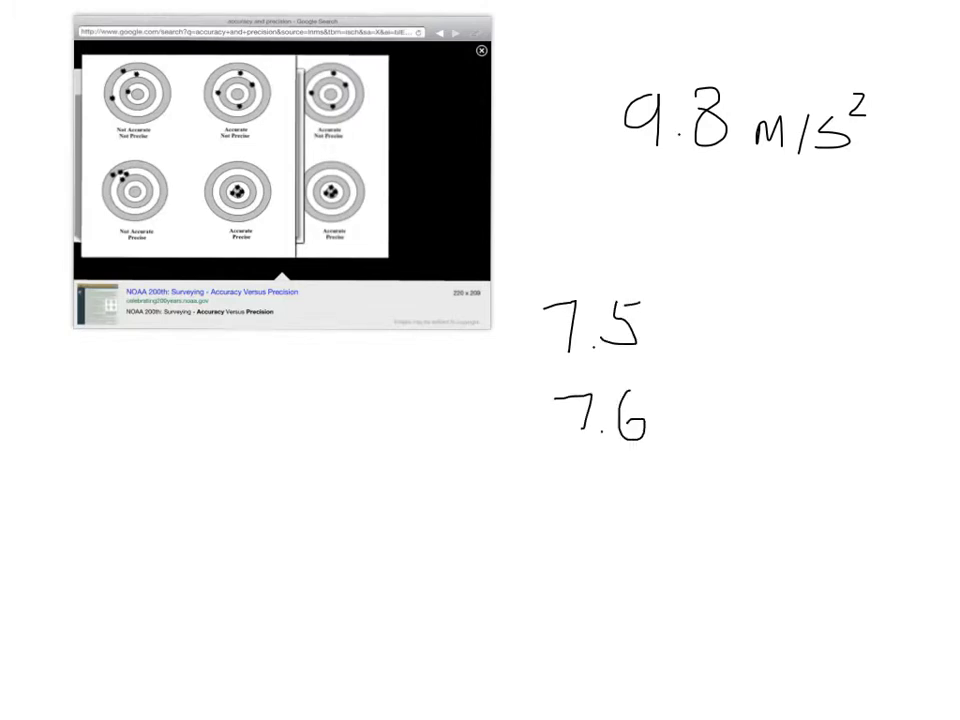
text(7.)
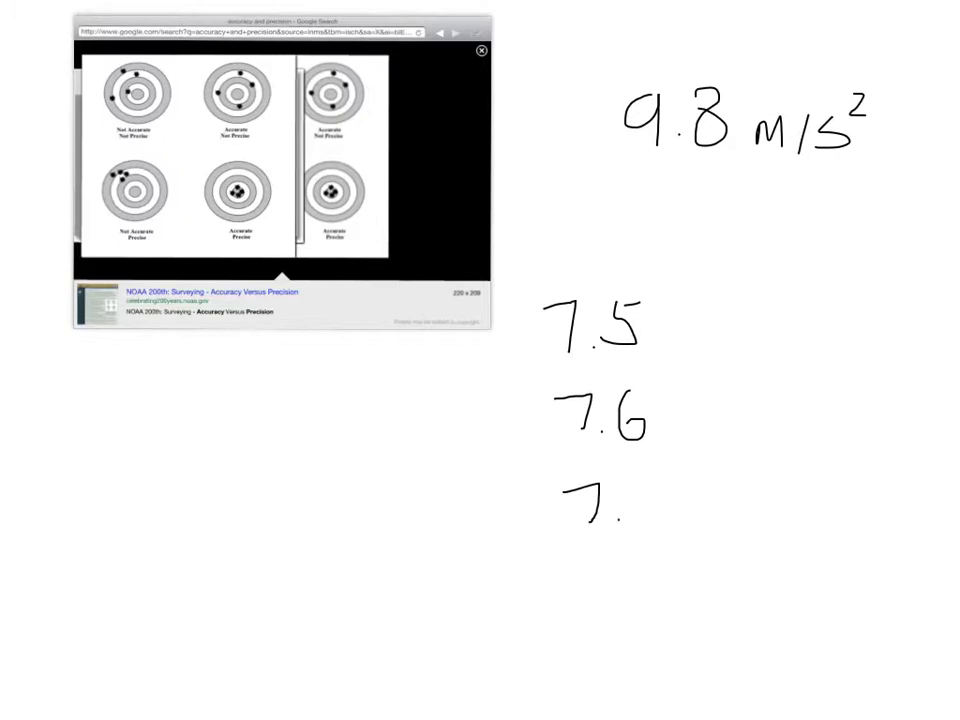
text(5)
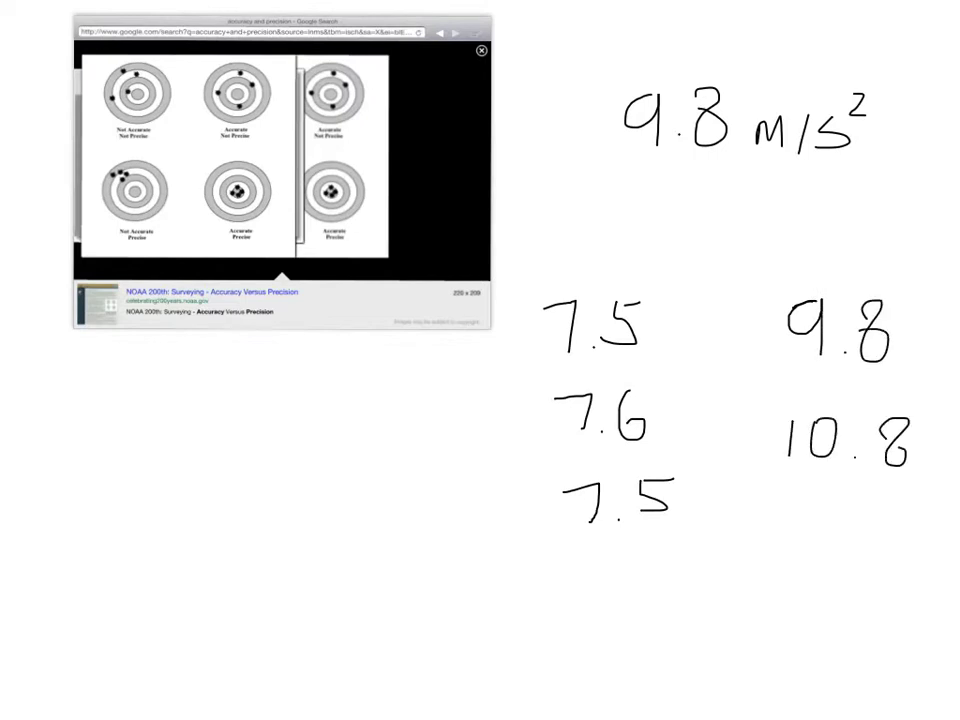
Write 8.8 to complete the second column after 9.8 and 10.8.
text(8)
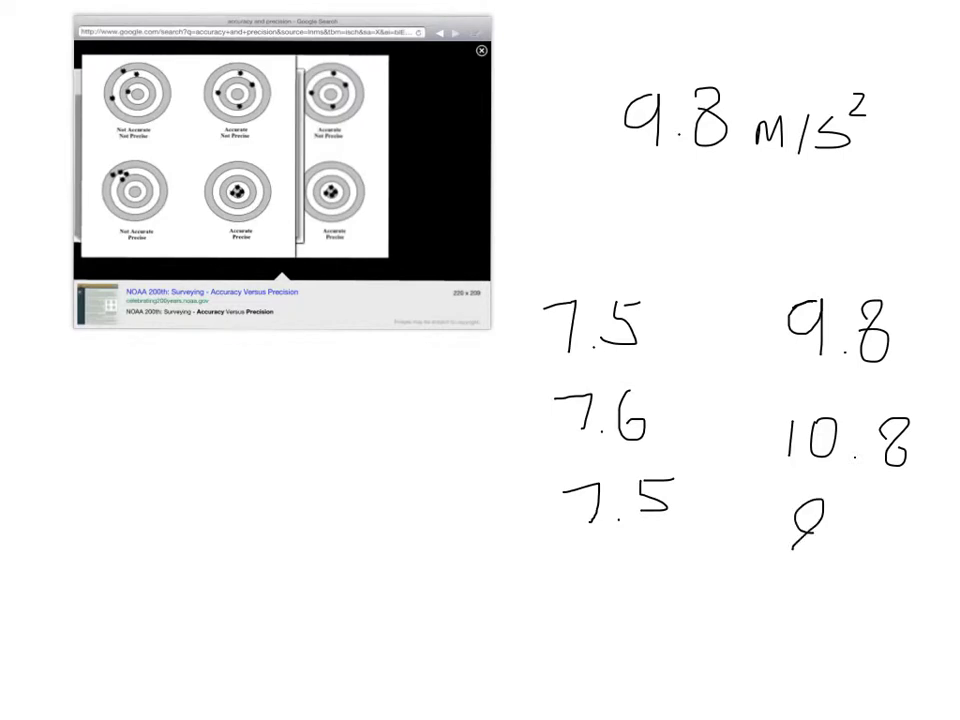
text(.8)
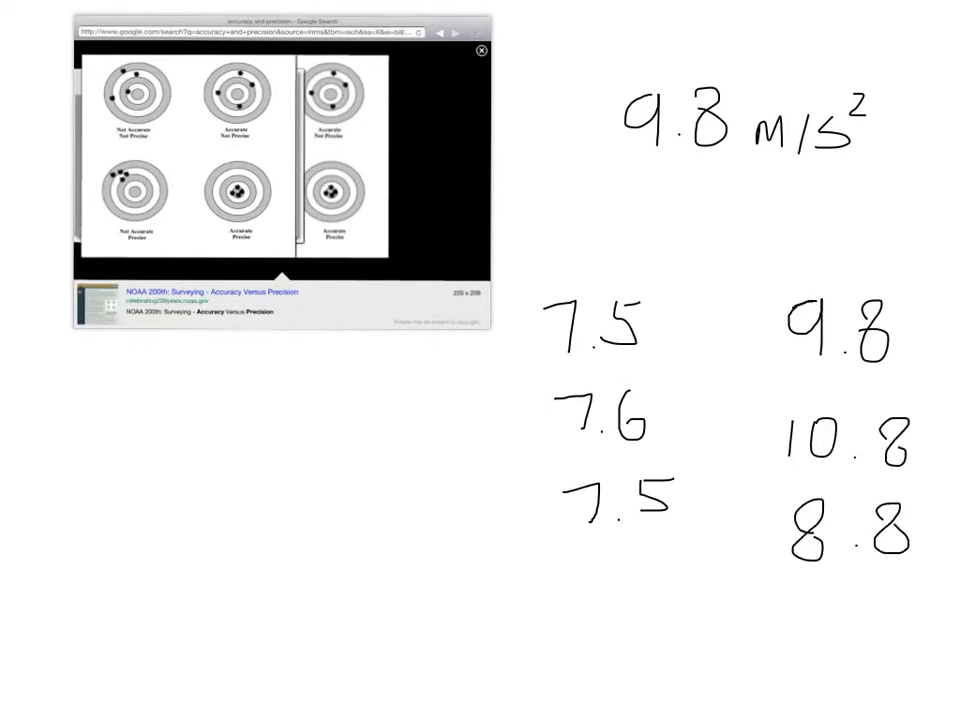